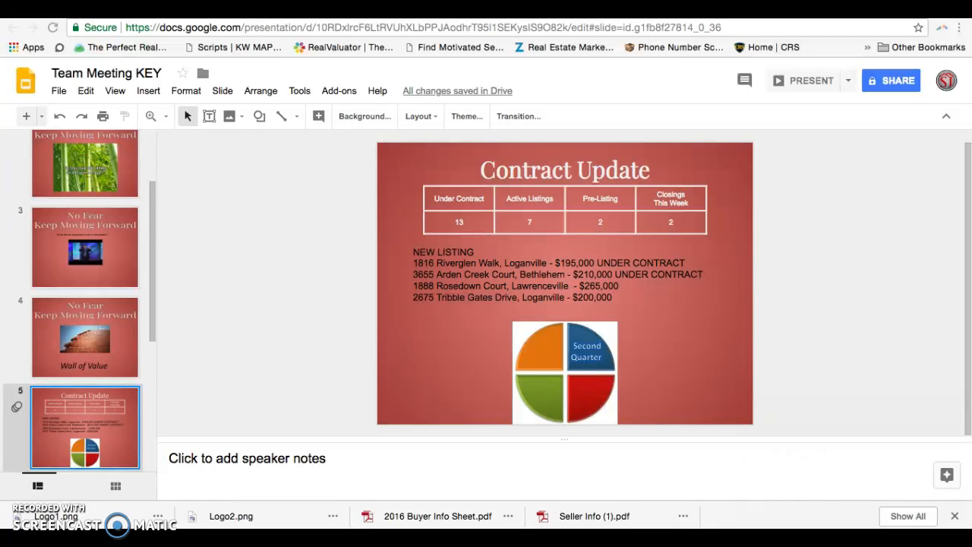
{"action": "mouse_move", "coordinate": [574, 307]}
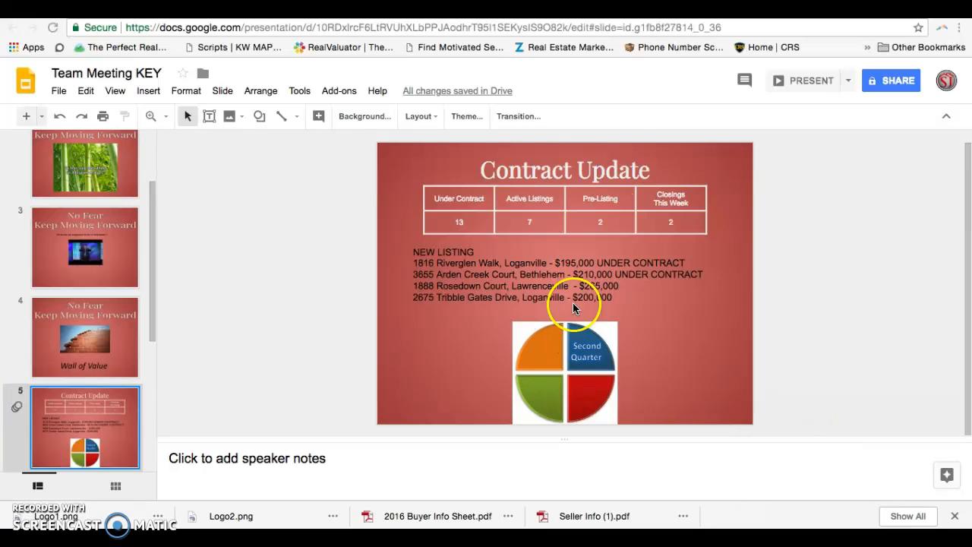
{"action": "mouse_move", "coordinate": [587, 315]}
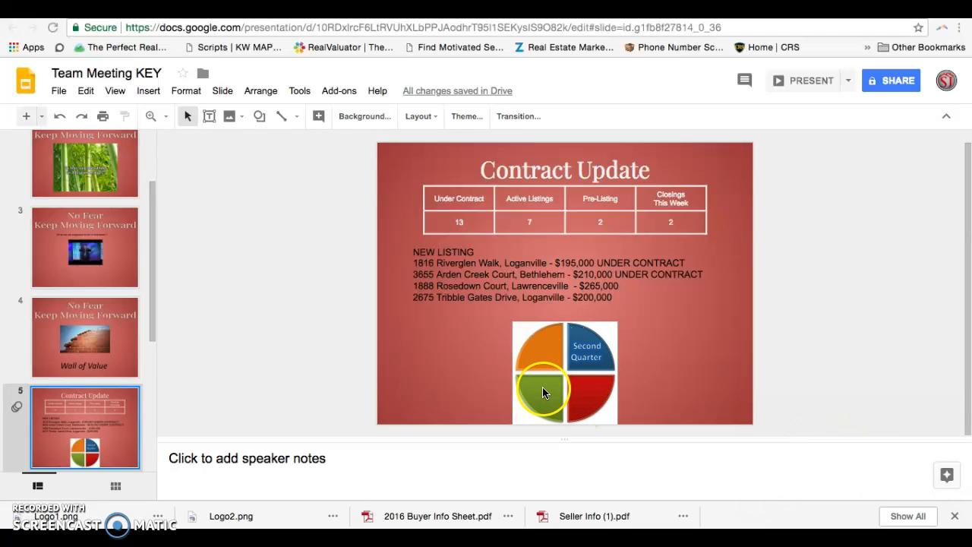
{"action": "mouse_move", "coordinate": [547, 363]}
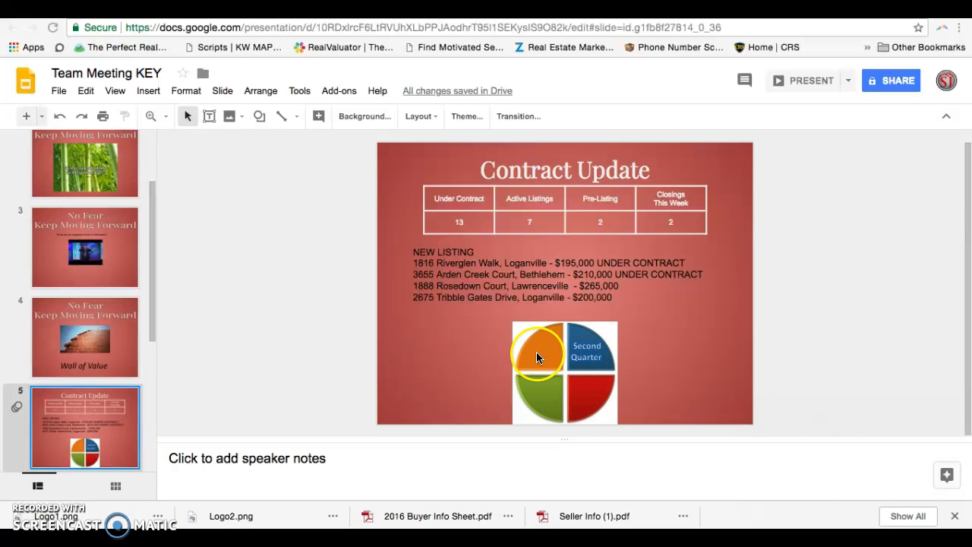
{"action": "mouse_move", "coordinate": [550, 348]}
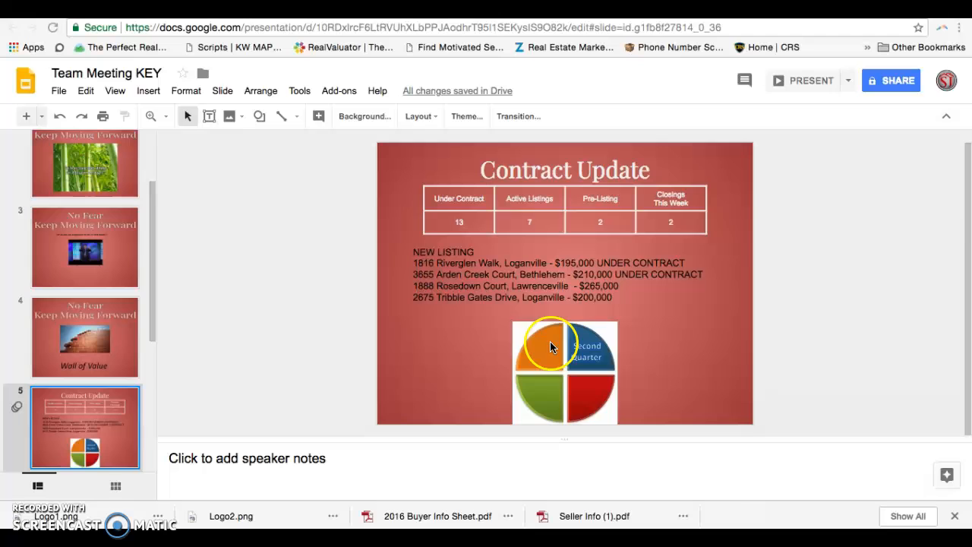
Select the Second Quarter pie chart and the new listings text on the Contract Update slide.
{"action": "left_click", "coordinate": [550, 347]}
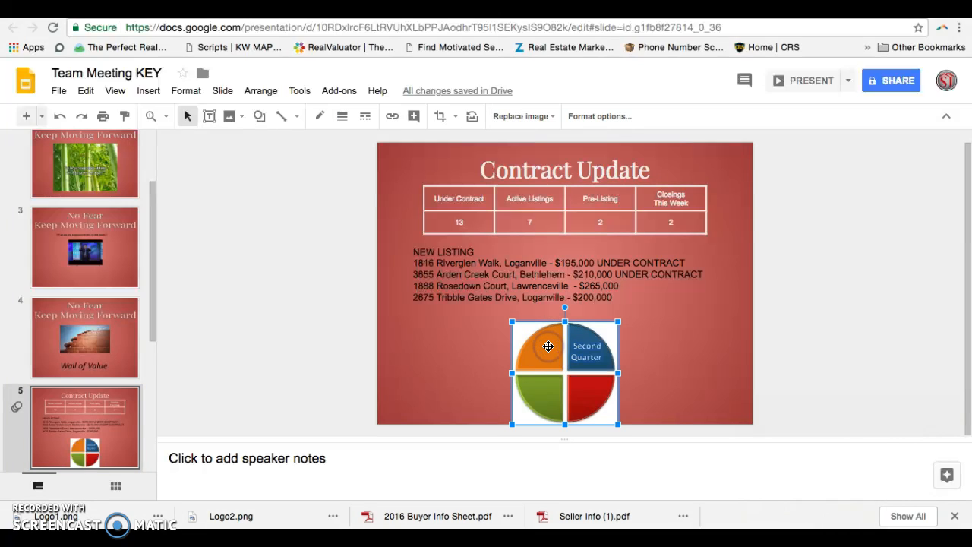
{"action": "mouse_move", "coordinate": [671, 150]}
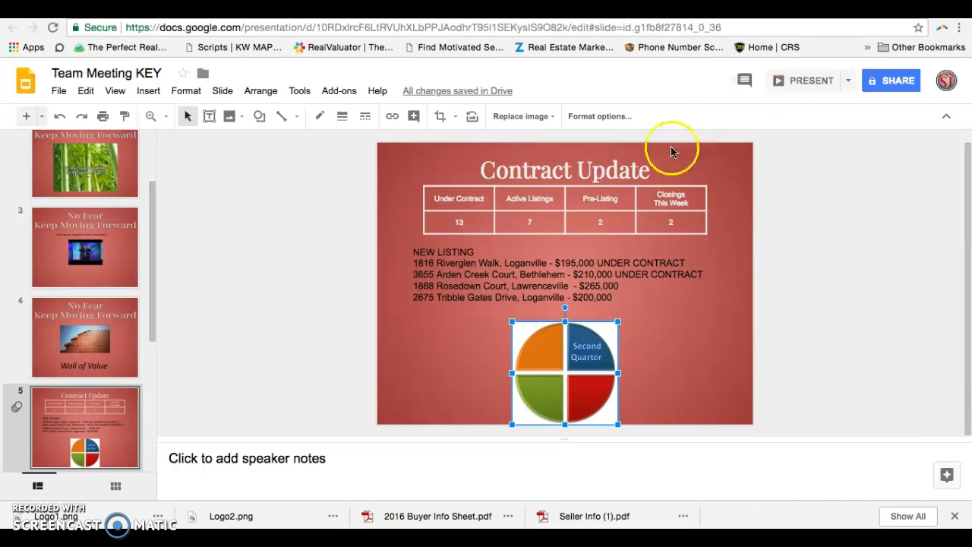
{"action": "mouse_move", "coordinate": [592, 351]}
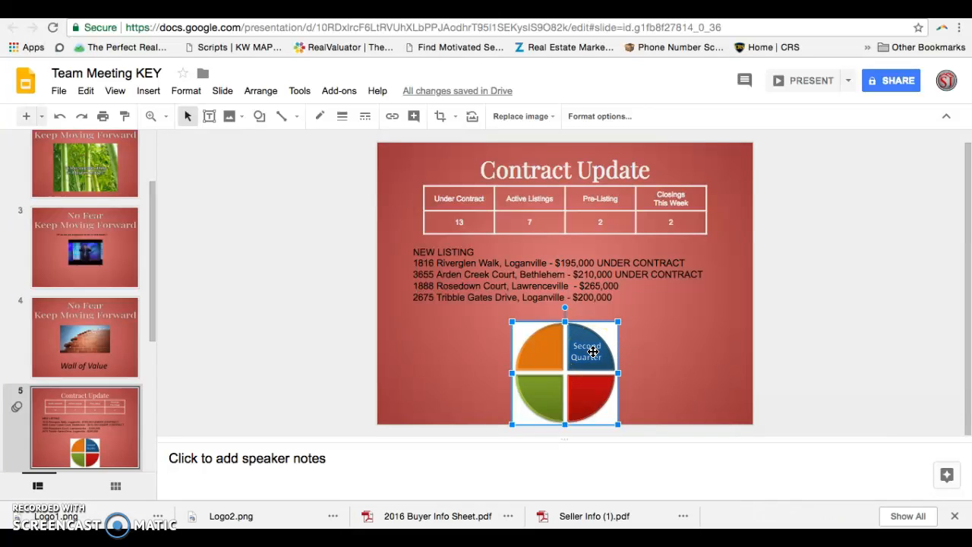
{"action": "mouse_move", "coordinate": [553, 386]}
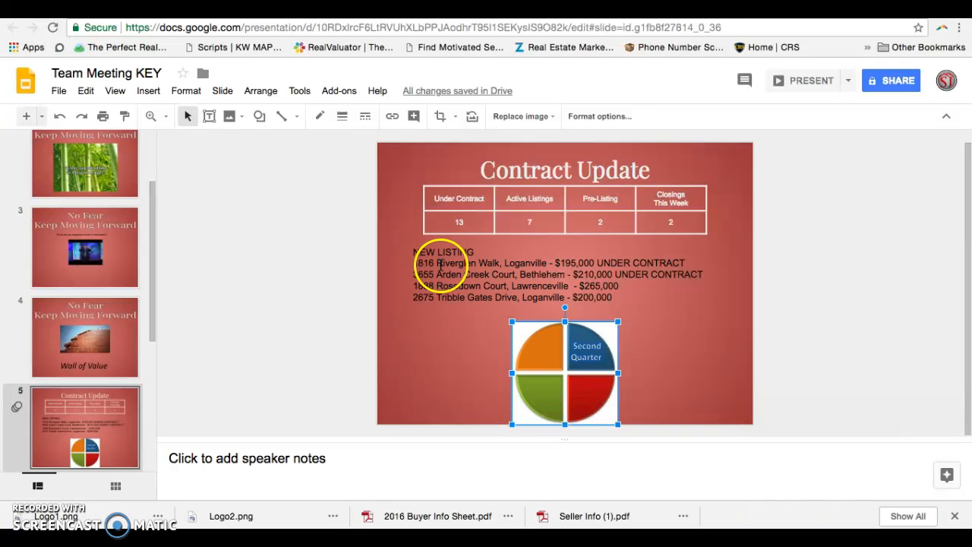
{"action": "left_click", "coordinate": [547, 274]}
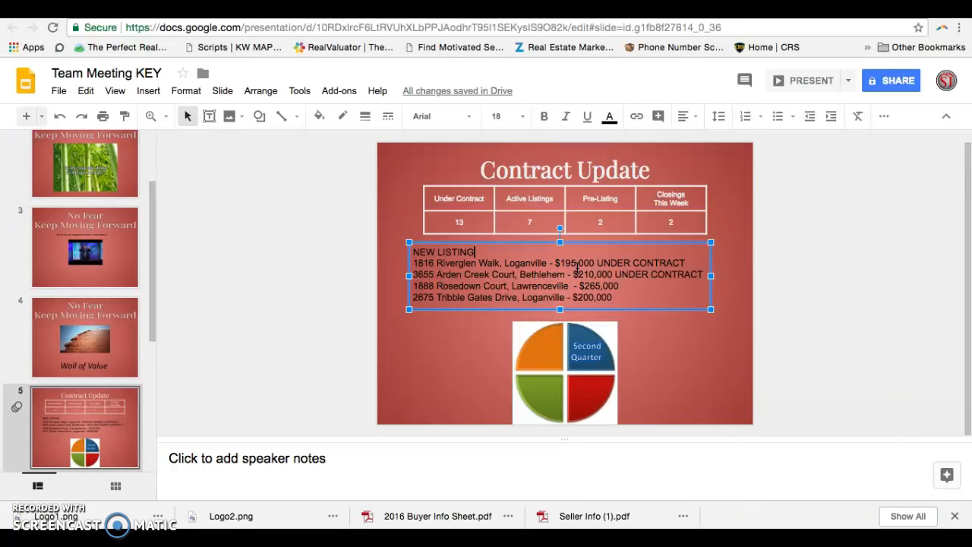
{"action": "mouse_move", "coordinate": [553, 243]}
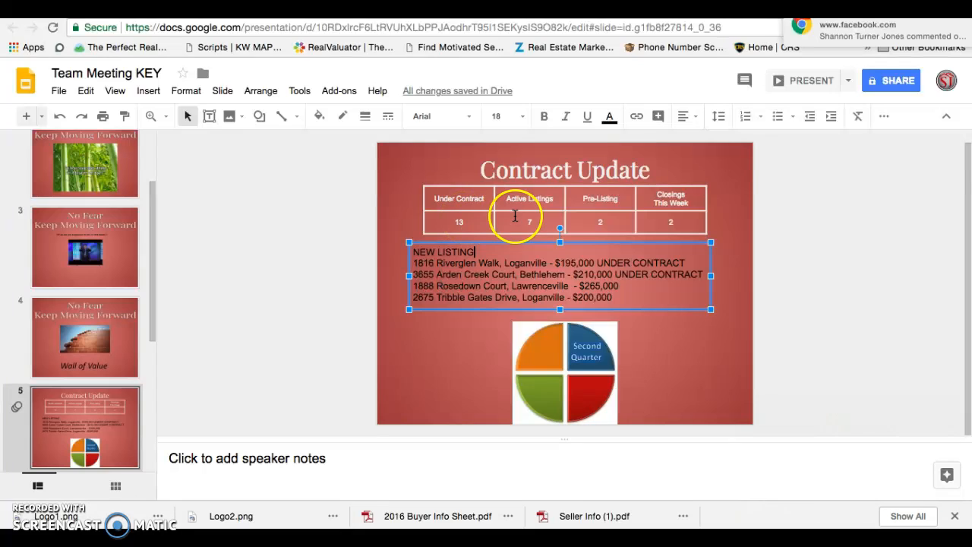
{"action": "mouse_move", "coordinate": [674, 225]}
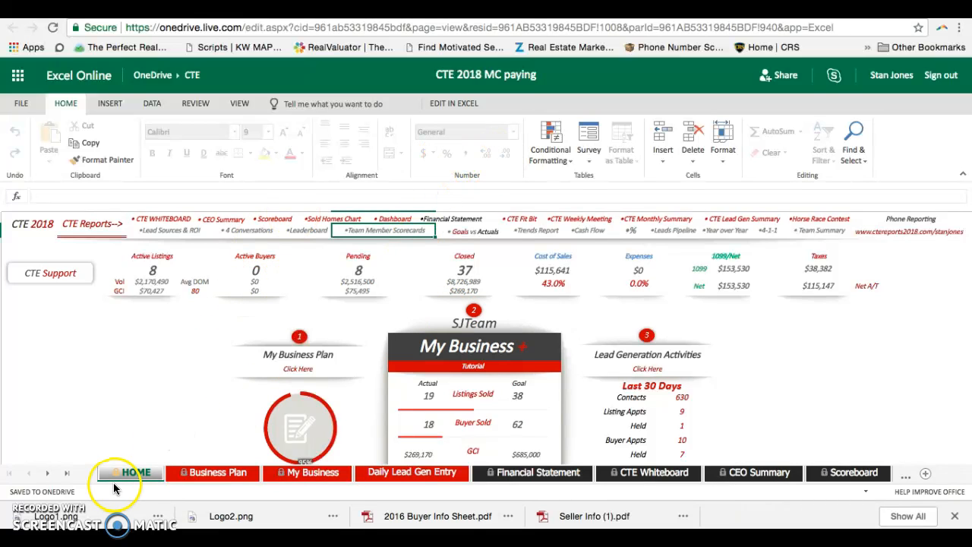
{"action": "mouse_move", "coordinate": [213, 471]}
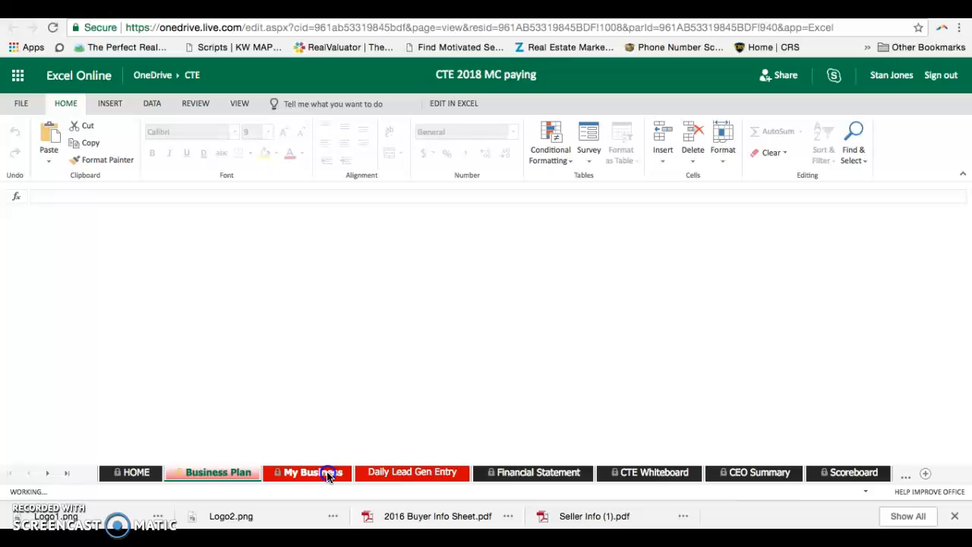
Show the workbook's Home dashboard with Active Buyers 0, Pending 8 and Closed 37.
{"action": "left_click", "coordinate": [307, 472]}
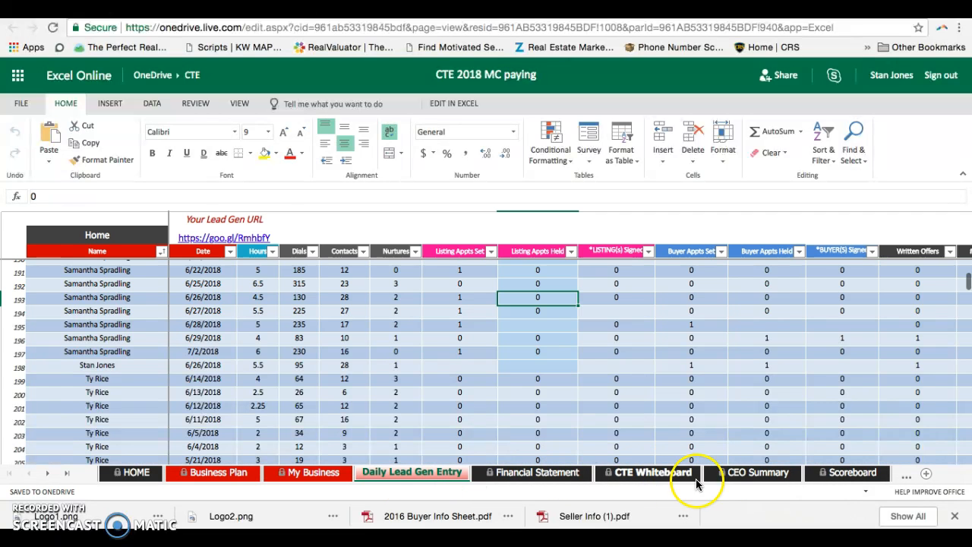
{"action": "left_click", "coordinate": [130, 473]}
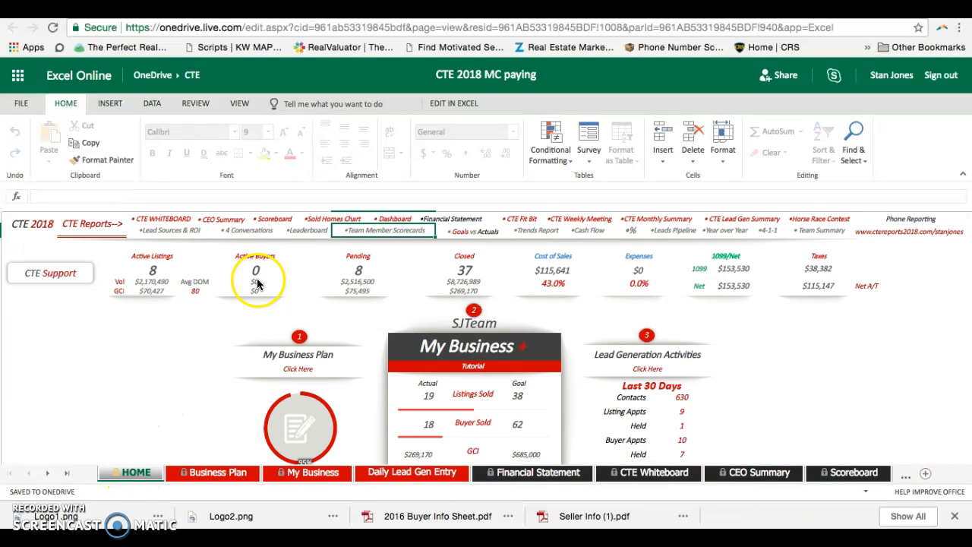
{"action": "mouse_move", "coordinate": [152, 251]}
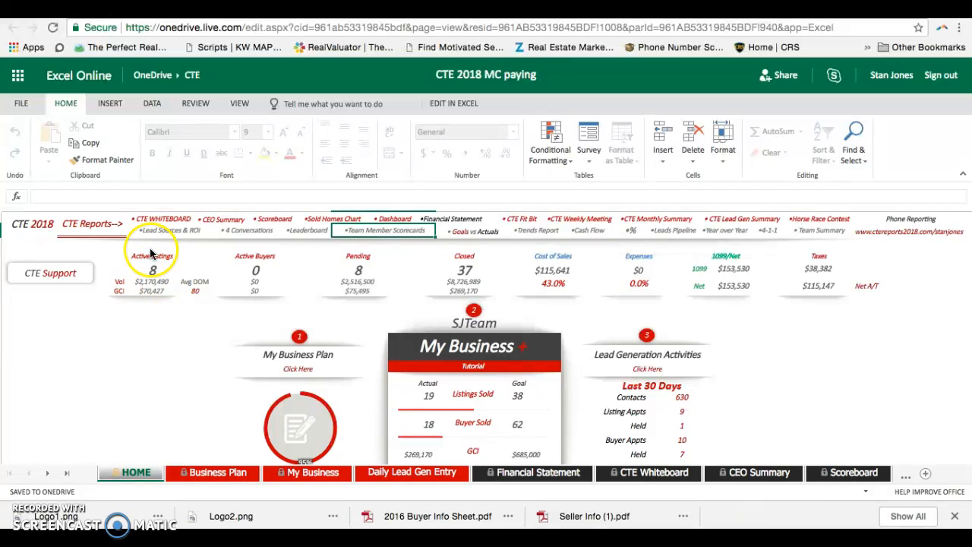
{"action": "mouse_move", "coordinate": [139, 291]}
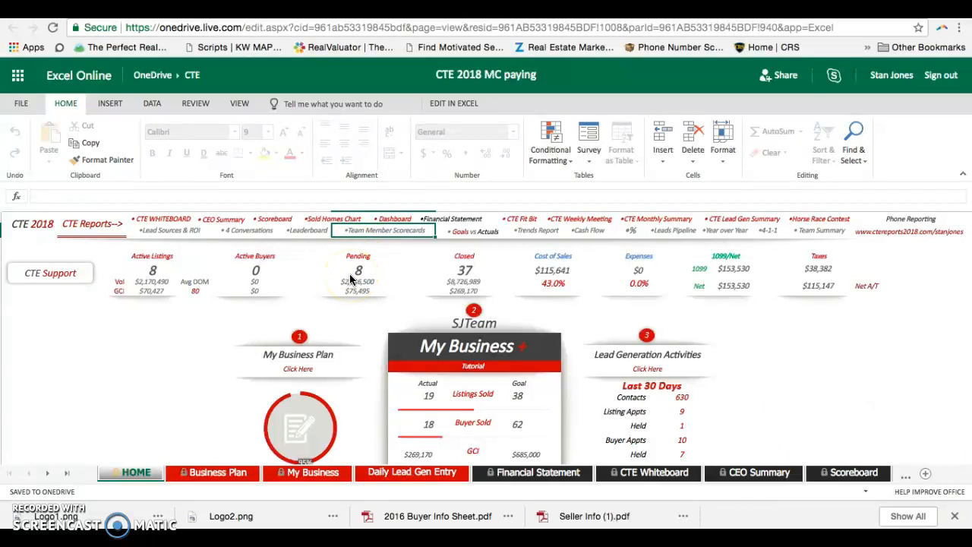
{"action": "mouse_move", "coordinate": [383, 395]}
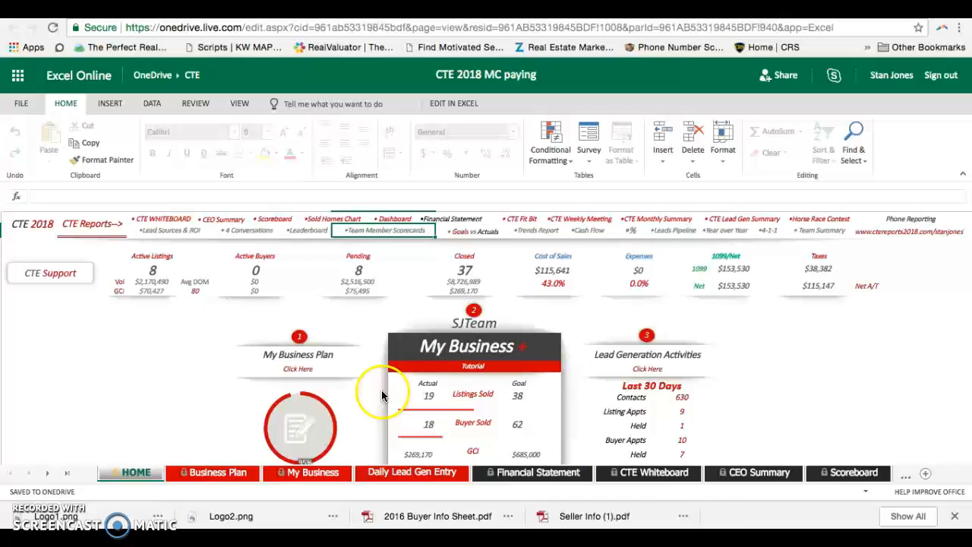
Show the My Business sheet sorted by the Proj Close column, earliest date first.
{"action": "left_click", "coordinate": [313, 471]}
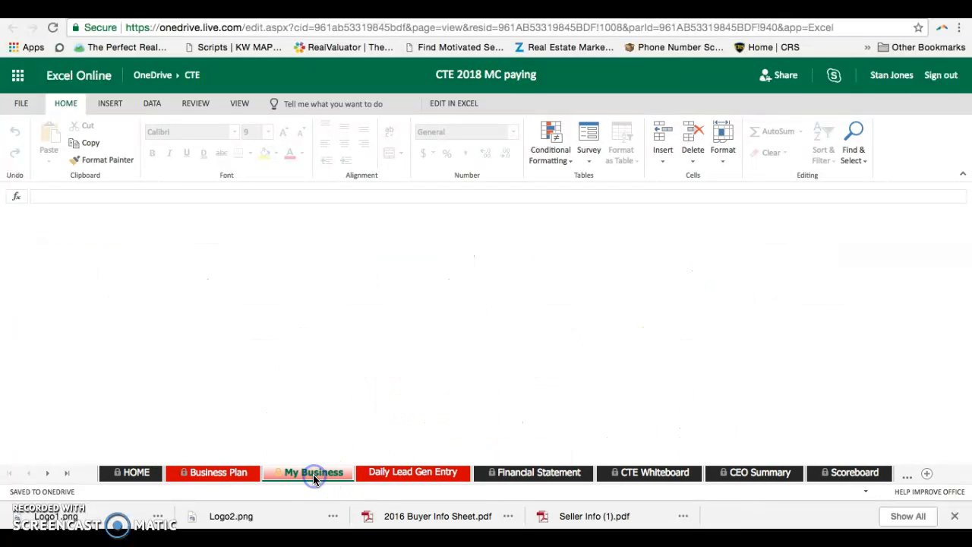
{"action": "left_click", "coordinate": [313, 471]}
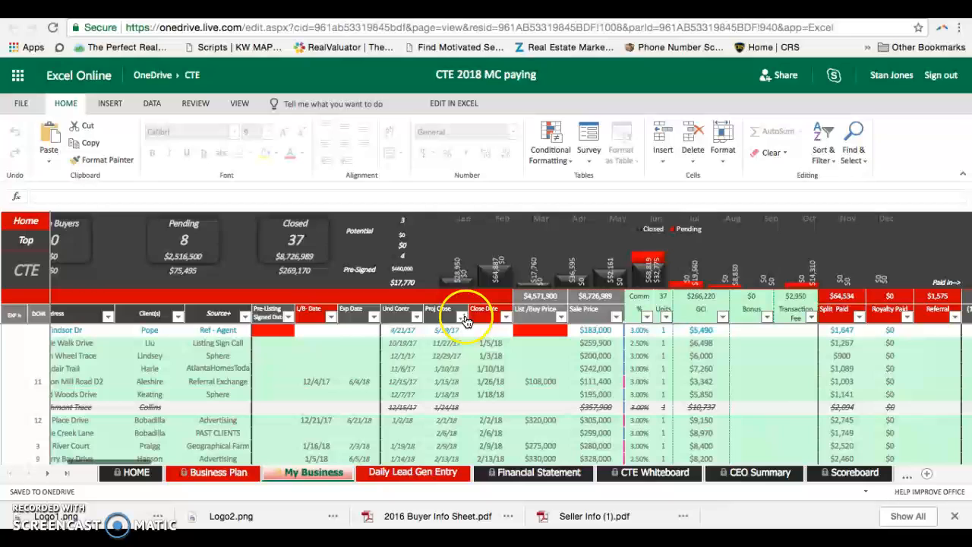
{"action": "left_click", "coordinate": [462, 317]}
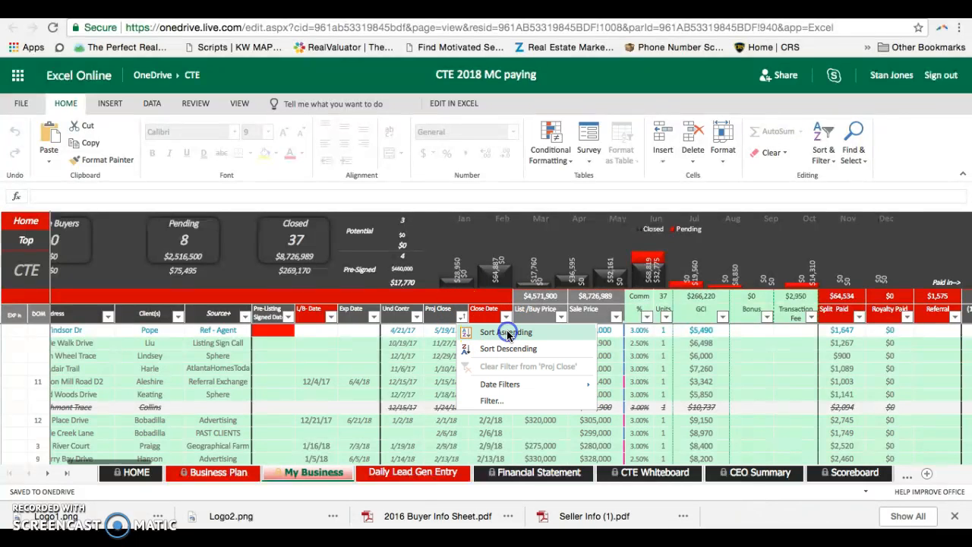
{"action": "left_click", "coordinate": [507, 331]}
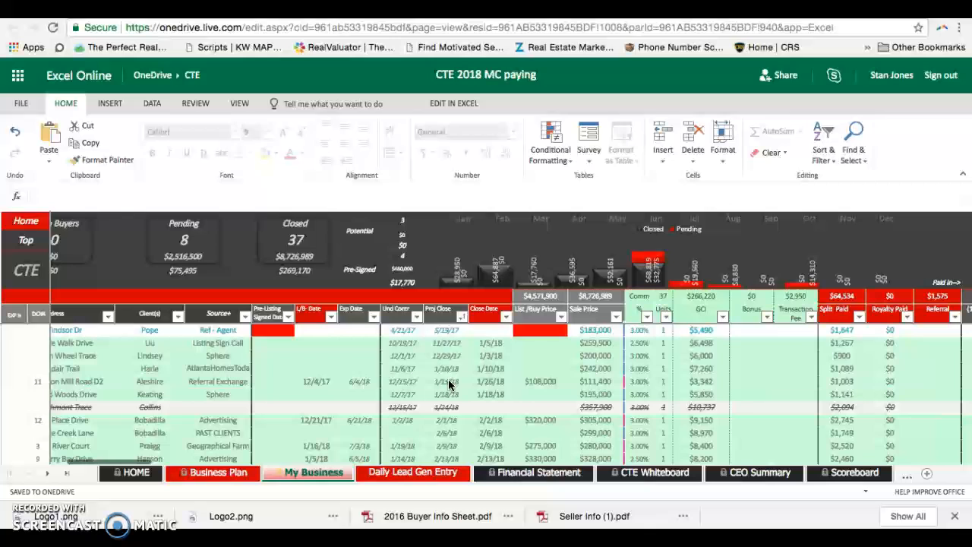
{"action": "scroll", "scroll_direction": "down", "scroll_amount": 3}
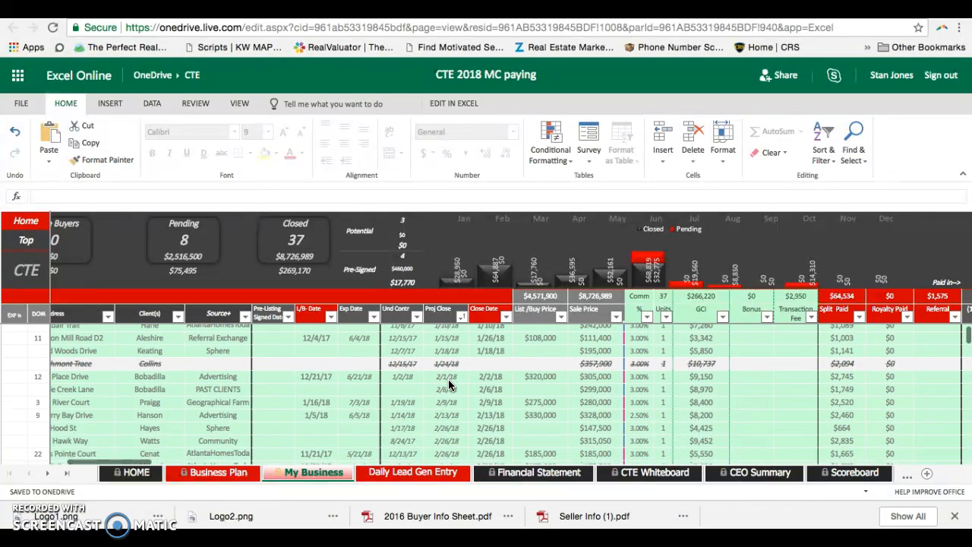
{"action": "scroll", "scroll_direction": "down", "scroll_amount": 3}
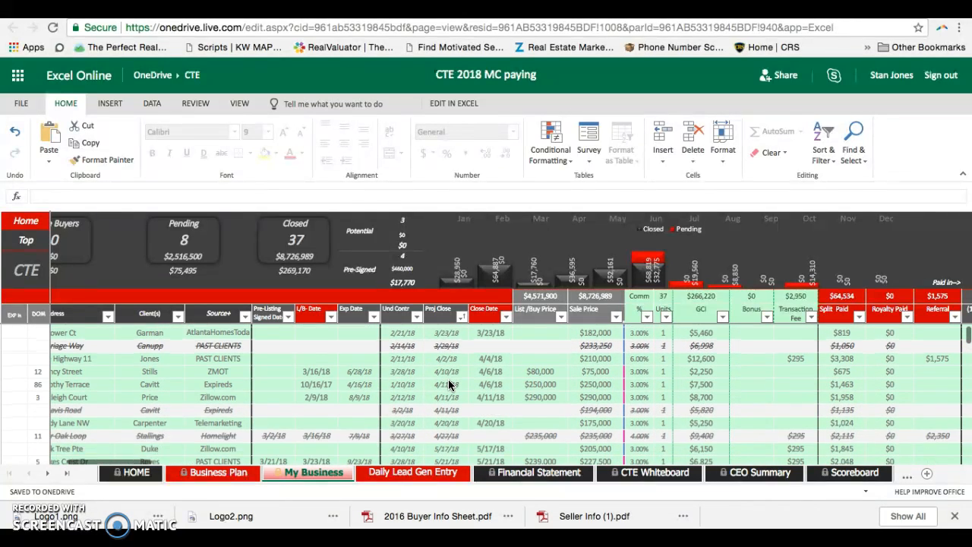
{"action": "scroll", "scroll_direction": "down", "scroll_amount": 3}
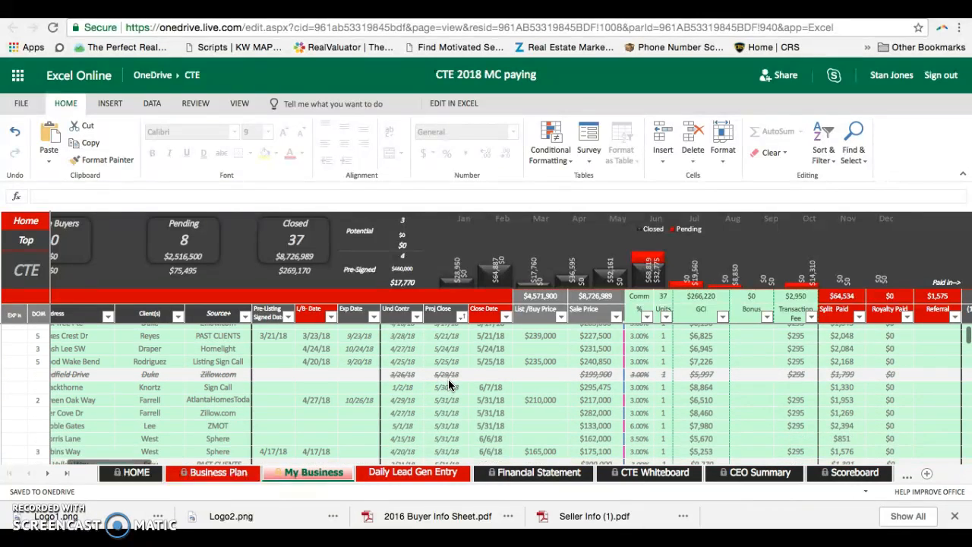
{"action": "scroll", "scroll_direction": "down", "scroll_amount": 3}
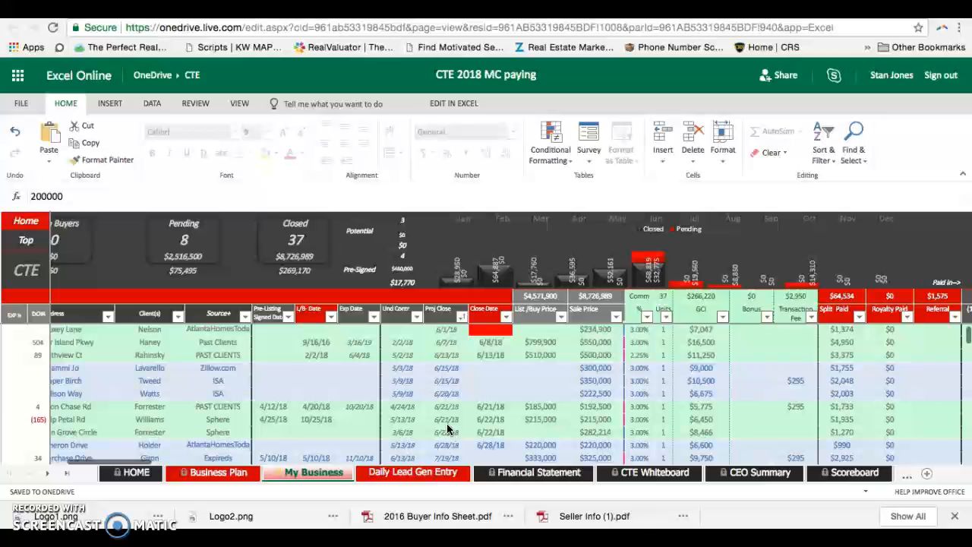
{"action": "left_click", "coordinate": [447, 366]}
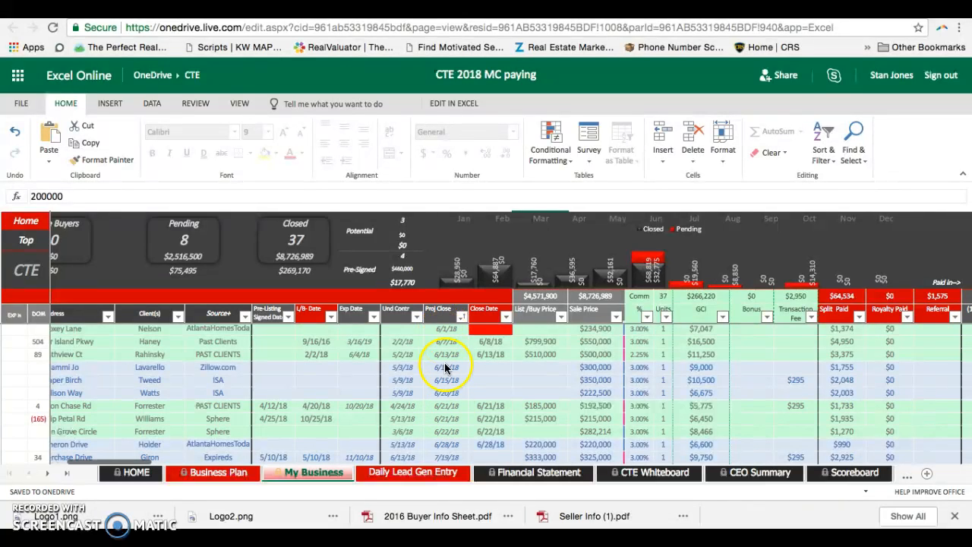
{"action": "scroll", "scroll_direction": "down", "scroll_amount": 3}
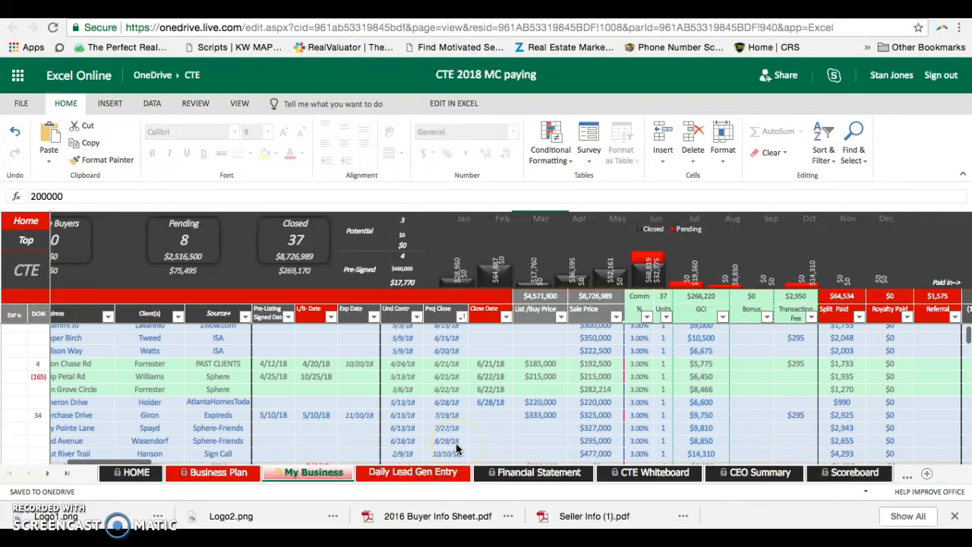
{"action": "scroll", "scroll_direction": "down", "scroll_amount": 3}
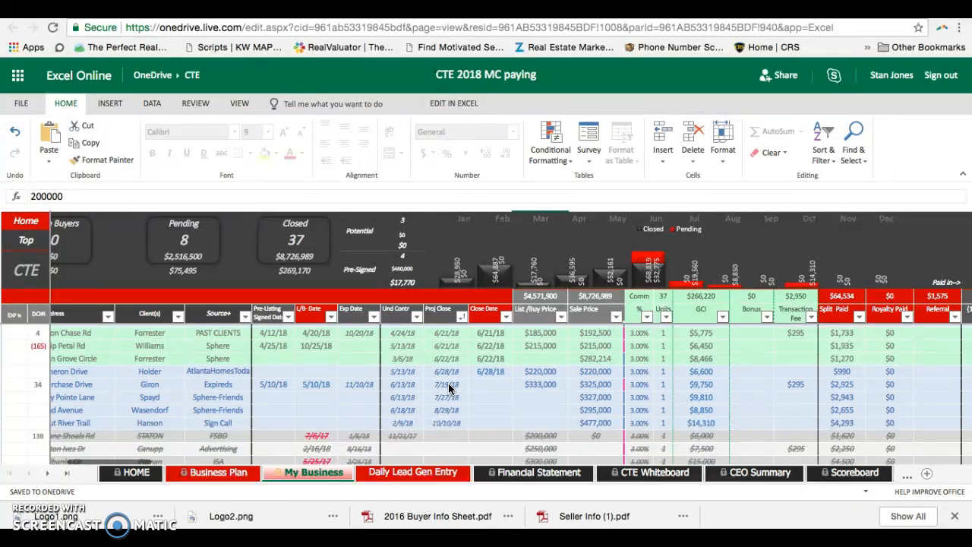
{"action": "mouse_move", "coordinate": [471, 47]}
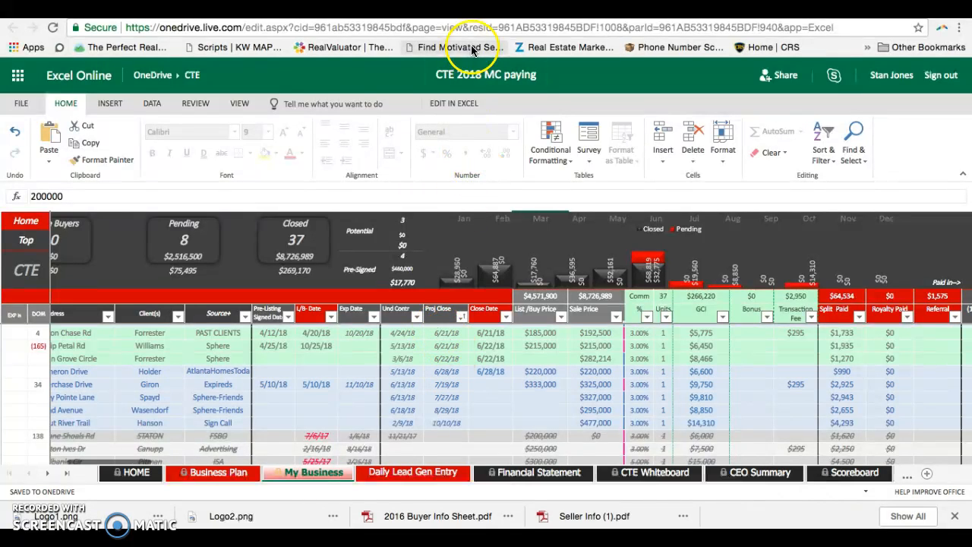